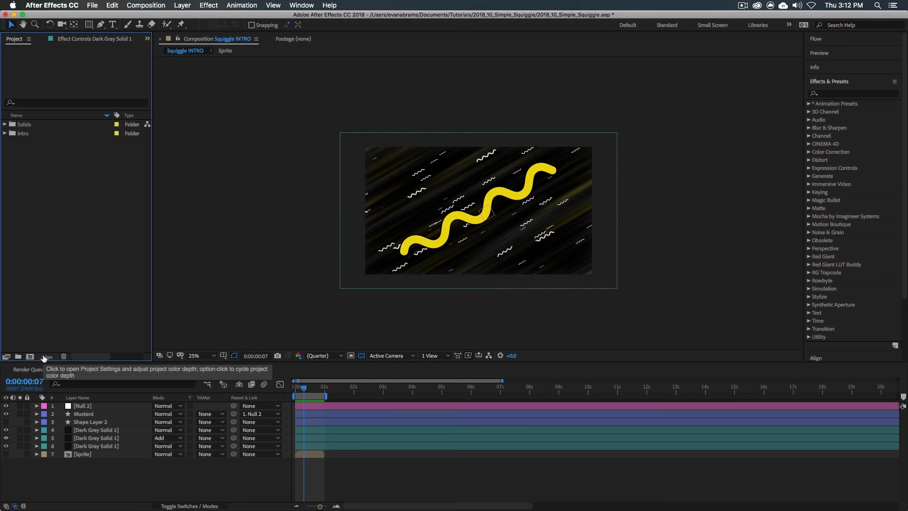
- Create a new 1920×1080, 24 fps composition named 'Example'
{"action": "left_click", "coordinate": [30, 356]}
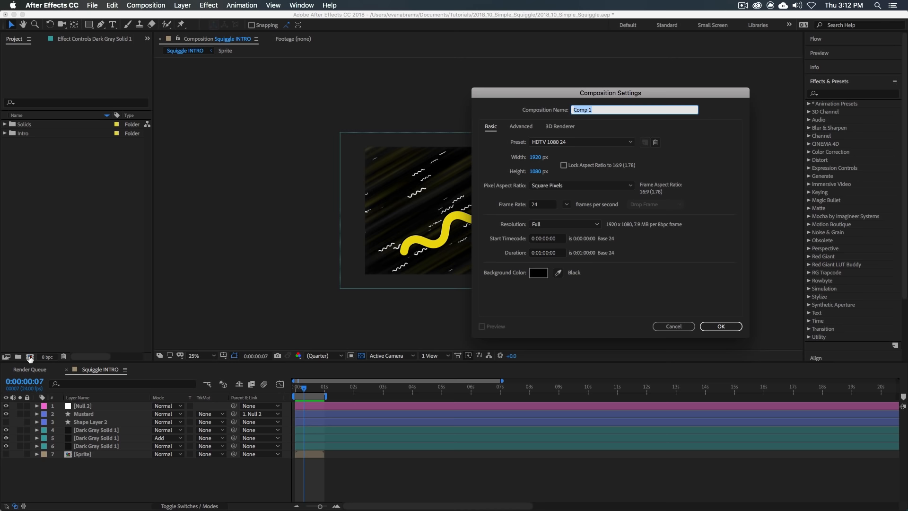
{"action": "type", "text": "Example"}
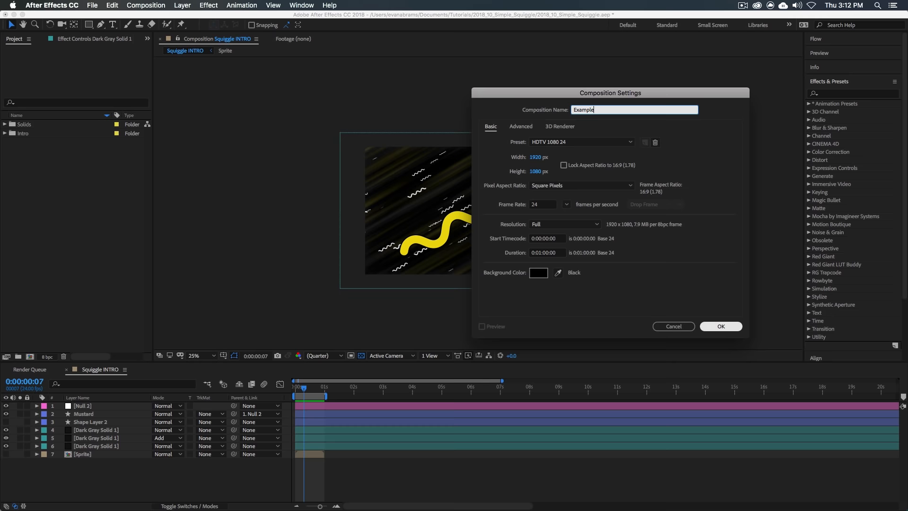
{"action": "left_click", "coordinate": [720, 326]}
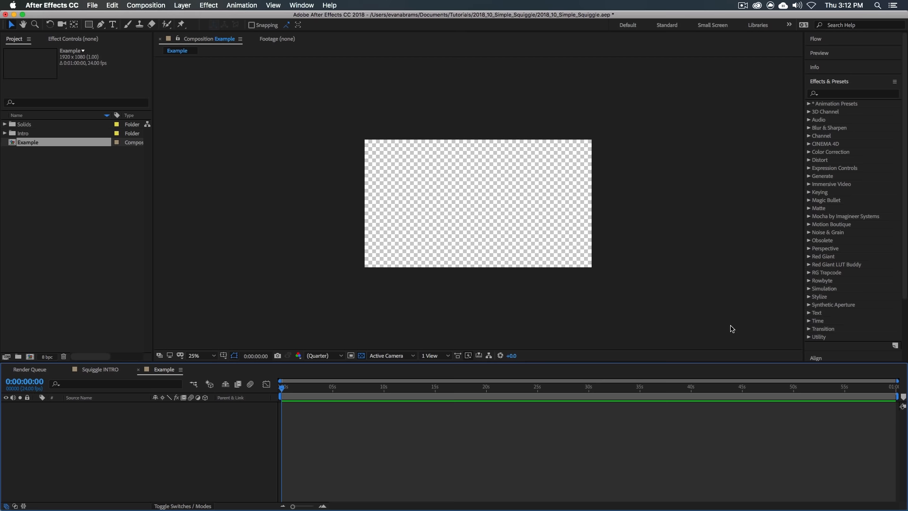
- Show the proportional grid and add a white 1080×1080 square shape layer
{"action": "left_click", "coordinate": [234, 355]}
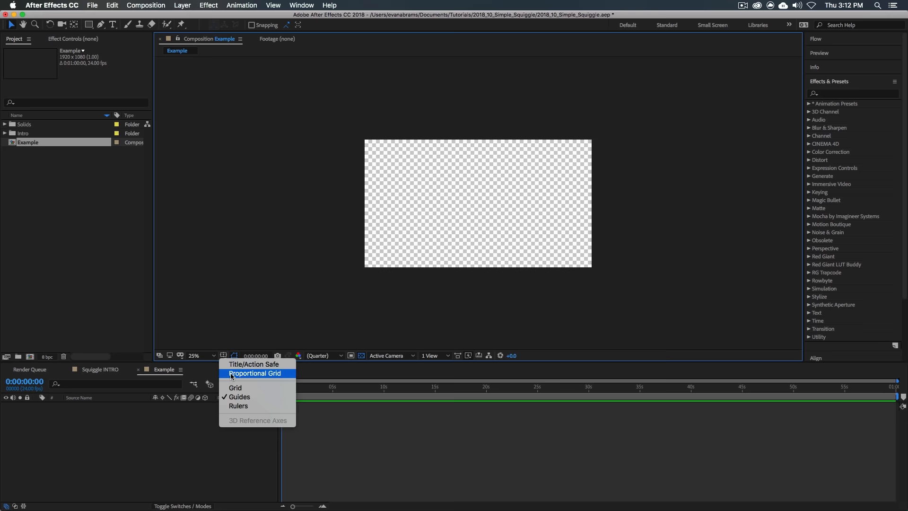
{"action": "left_click", "coordinate": [255, 373]}
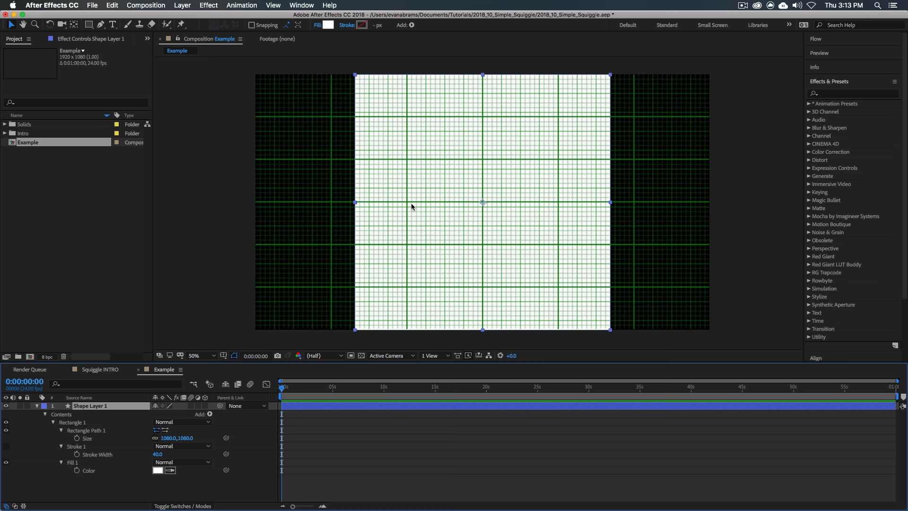
{"action": "left_click", "coordinate": [45, 414]}
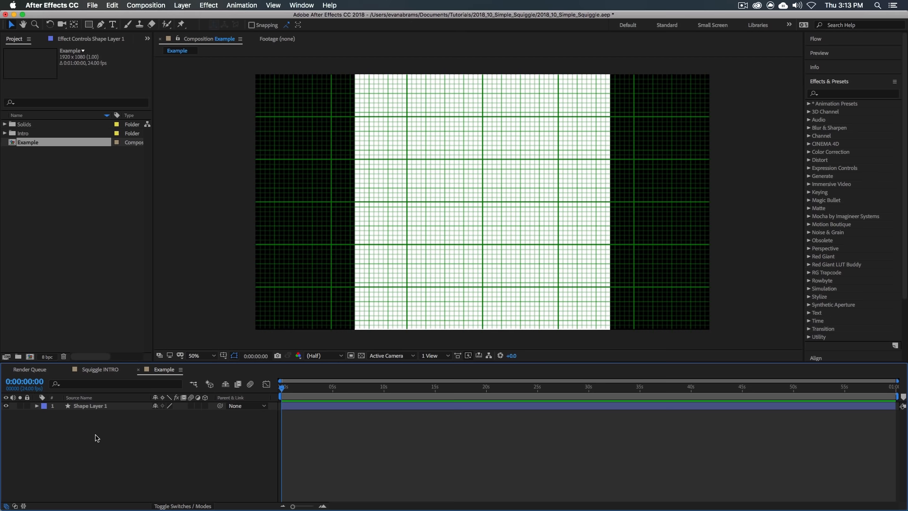
- Change Shape Layer 1's square fill colour to red
{"action": "left_click", "coordinate": [329, 25]}
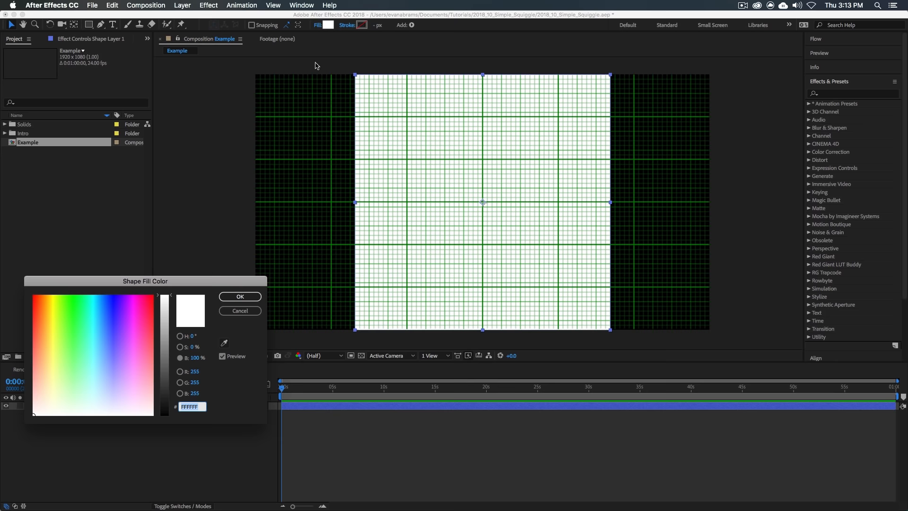
{"action": "left_click", "coordinate": [240, 296]}
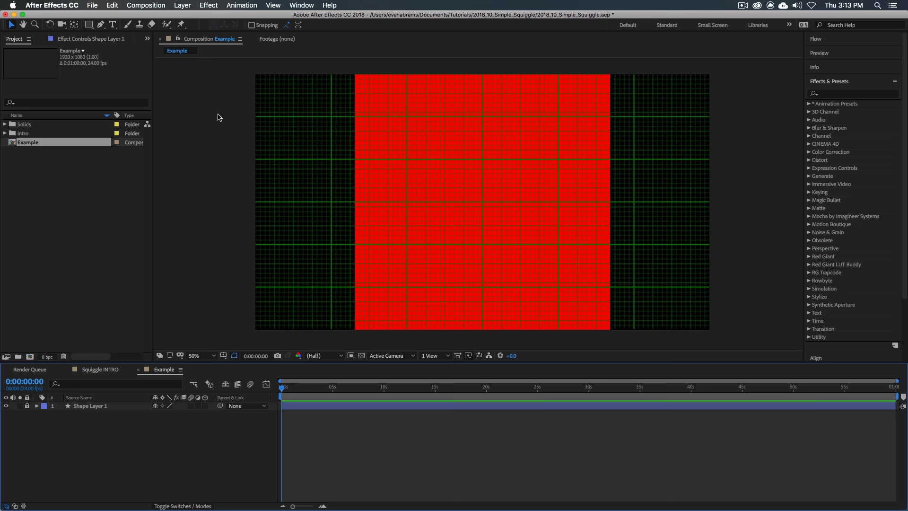
{"action": "left_click", "coordinate": [101, 24]}
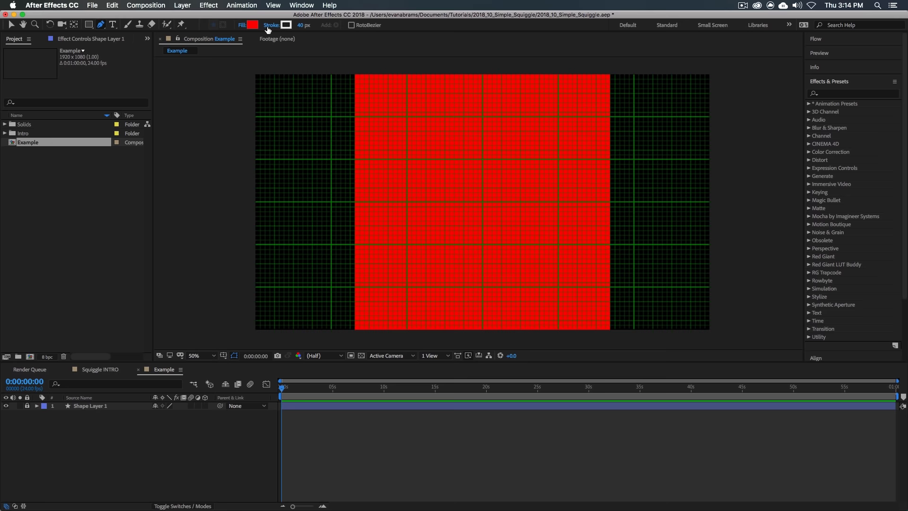
- Draw a straight horizontal line with a 40 px white stroke across the square
{"action": "left_click", "coordinate": [252, 25]}
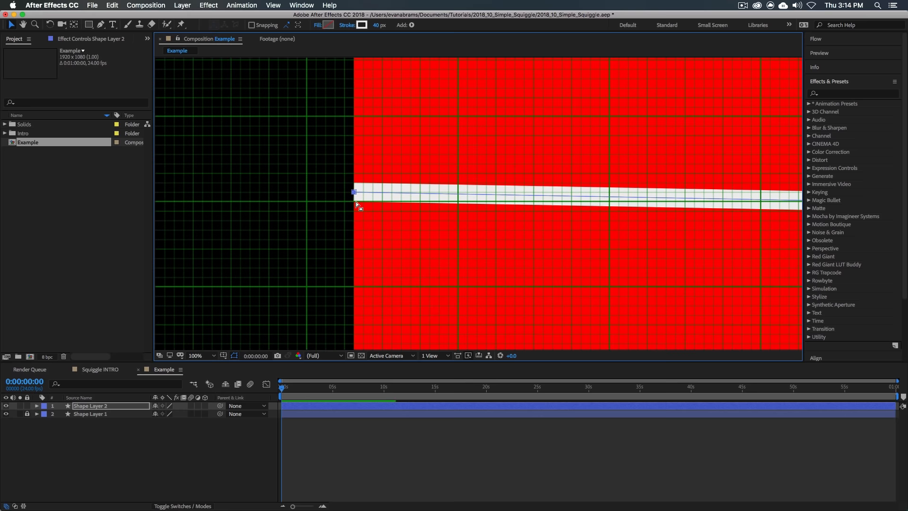
{"action": "left_click", "coordinate": [202, 355]}
{"action": "type", "text": "Squiggle"}
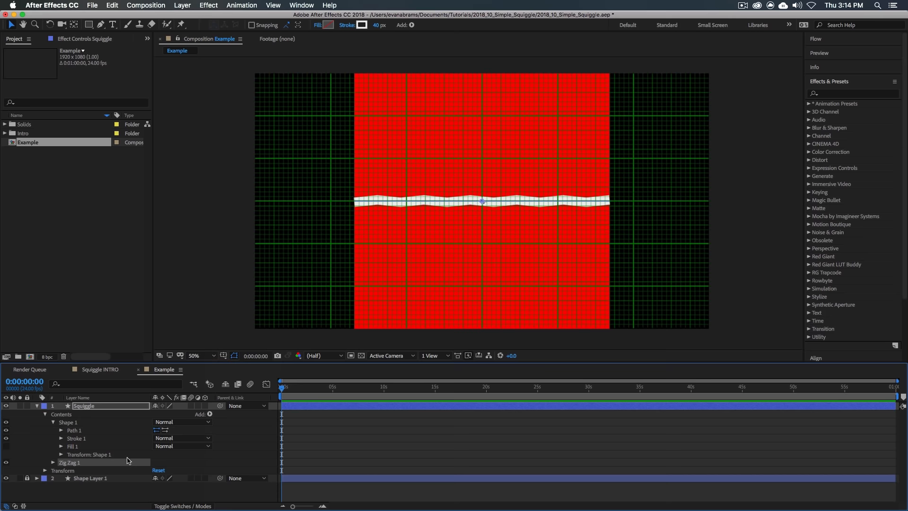
- Make the Squiggle layer a smooth Zig Zag wave: size 40, 8 ridges per segment
{"action": "left_click", "coordinate": [61, 438]}
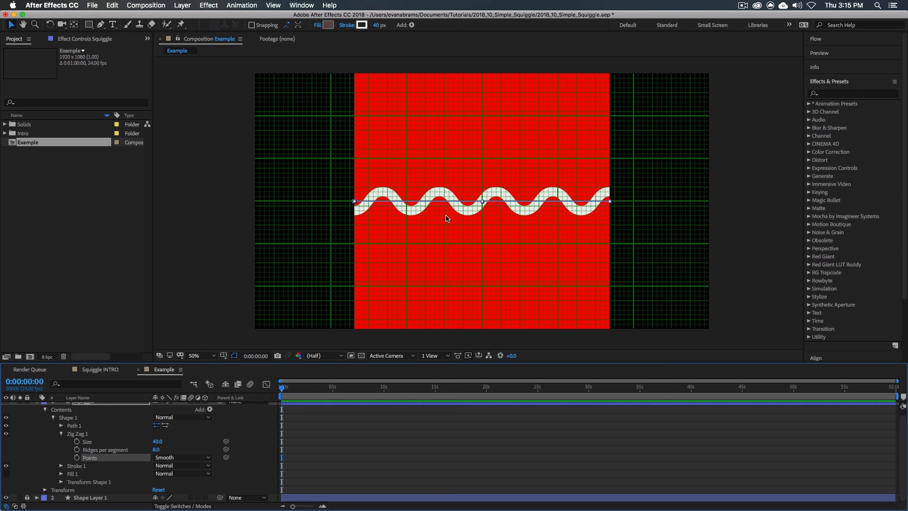
{"action": "left_click", "coordinate": [209, 409]}
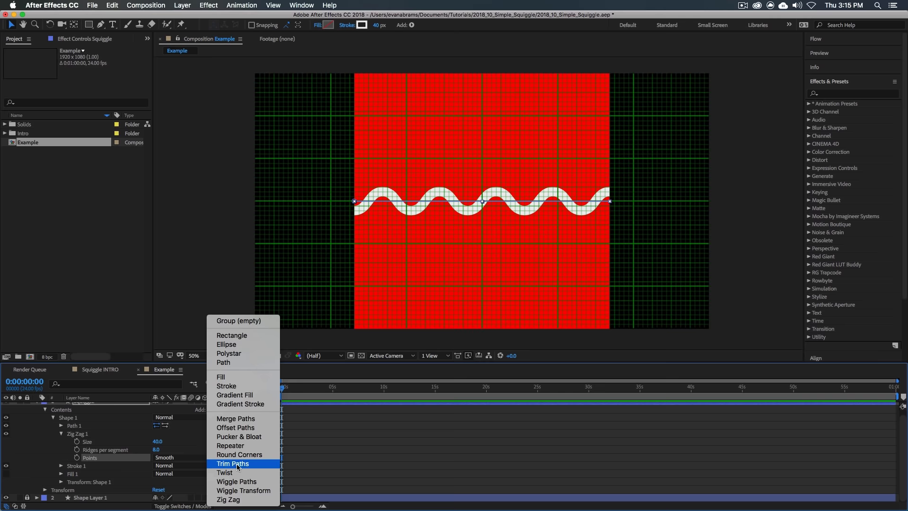
- Add Trim Paths to the Squiggle and begin shortening its End value
{"action": "left_click", "coordinate": [232, 463]}
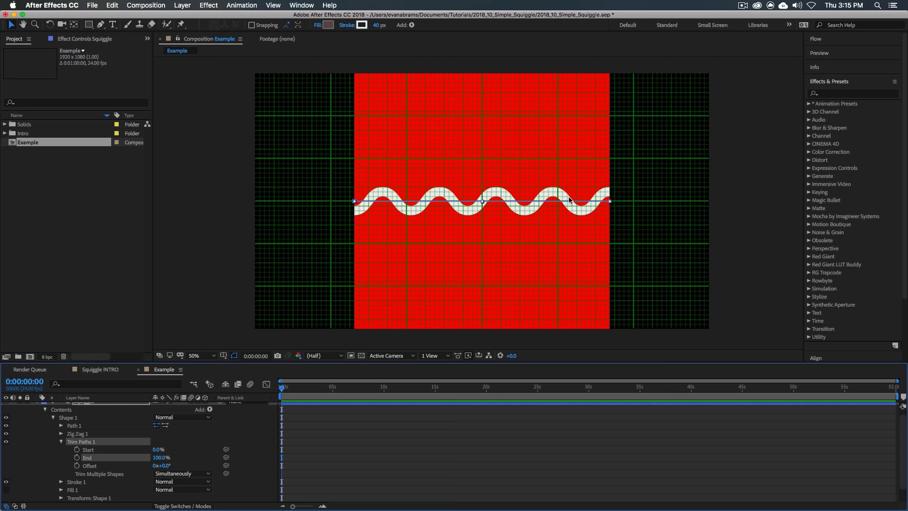
{"action": "left_click", "coordinate": [199, 355]}
{"action": "type", "text": "80"}
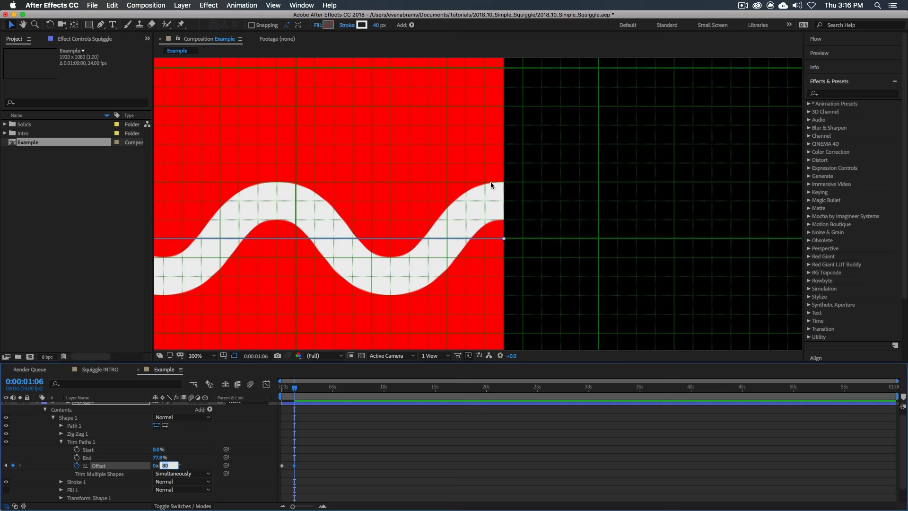
- Keyframe Trim Paths Offset to 80° at 1:06 with End at 77.8%
{"action": "left_click", "coordinate": [182, 473]}
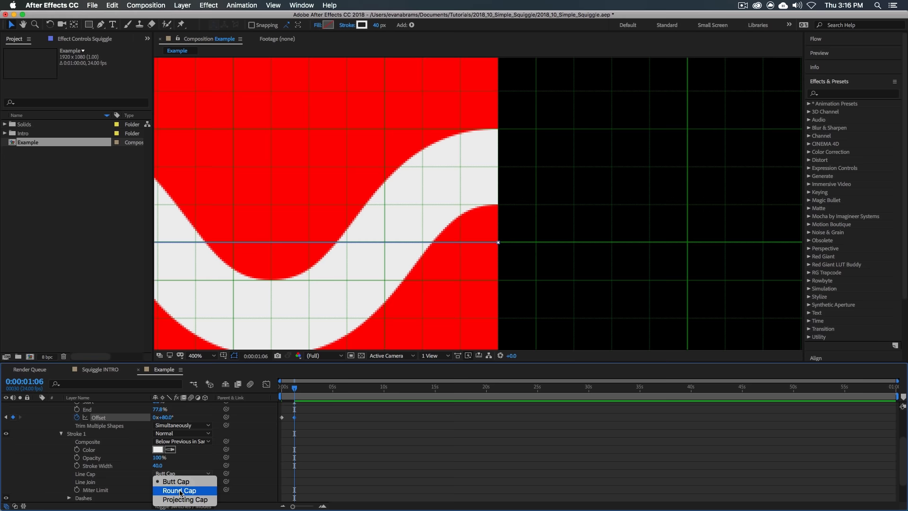
- Change Stroke 1's Line Cap from Butt Cap to Round Cap
{"action": "left_click", "coordinate": [180, 490]}
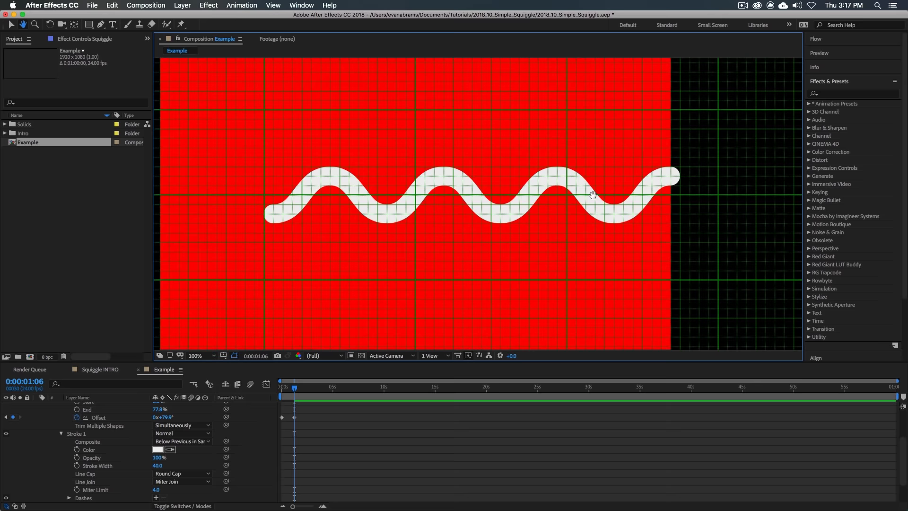
{"action": "left_click", "coordinate": [194, 355]}
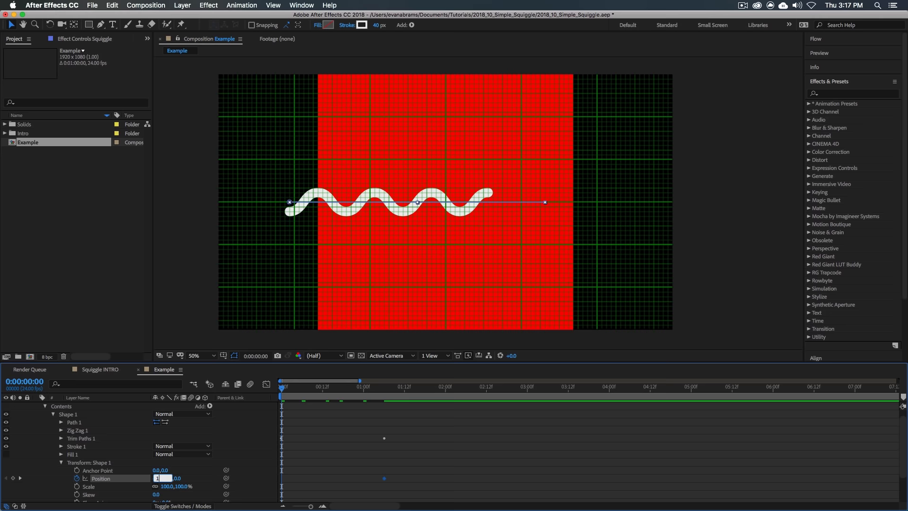
- Keyframe Shape 1 Position from a far-left value at 0:00 to -120,0 at 1:06
{"action": "left_click", "coordinate": [394, 387]}
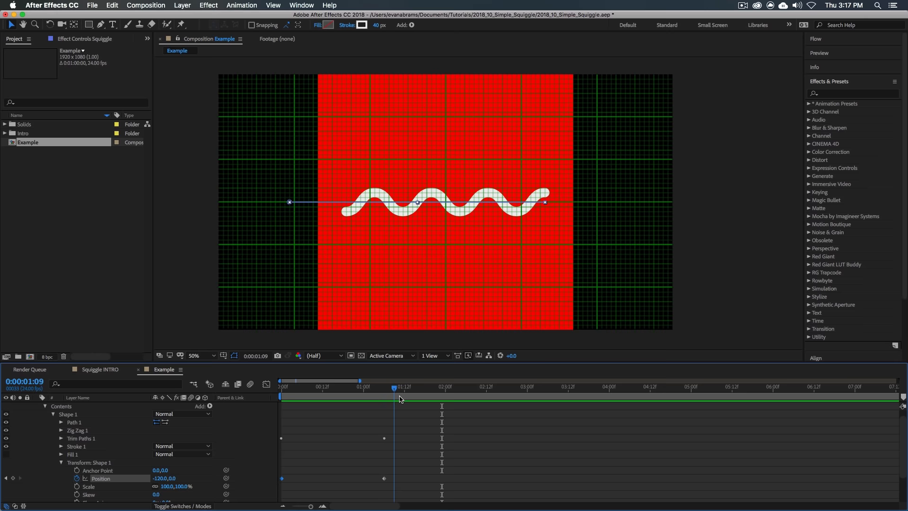